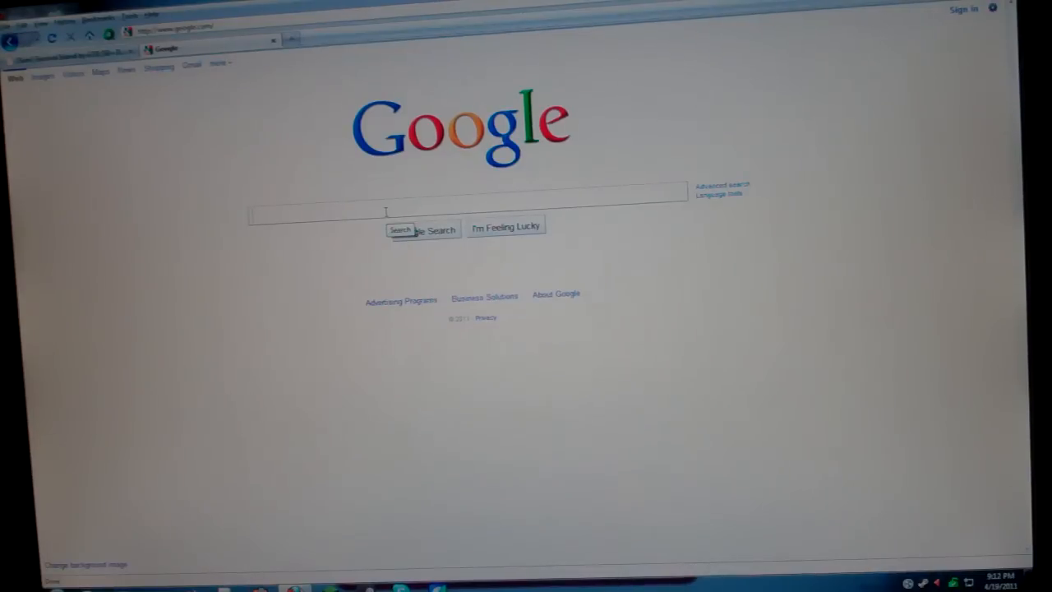
Step: Search Google for 'minecraft' and open the official Minecraft.net result
type("minecraft")
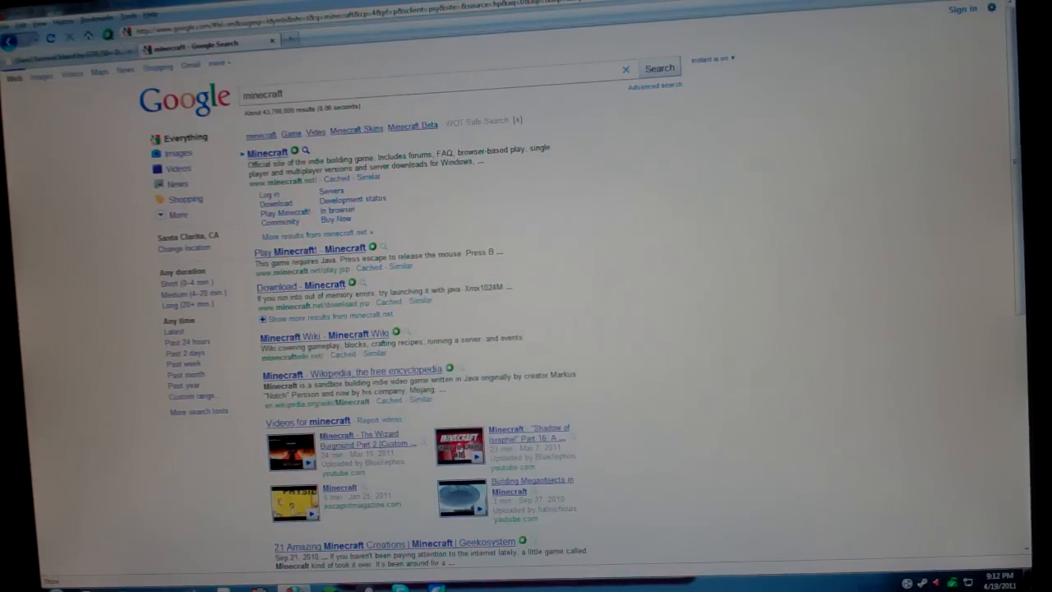
left_click(266, 151)
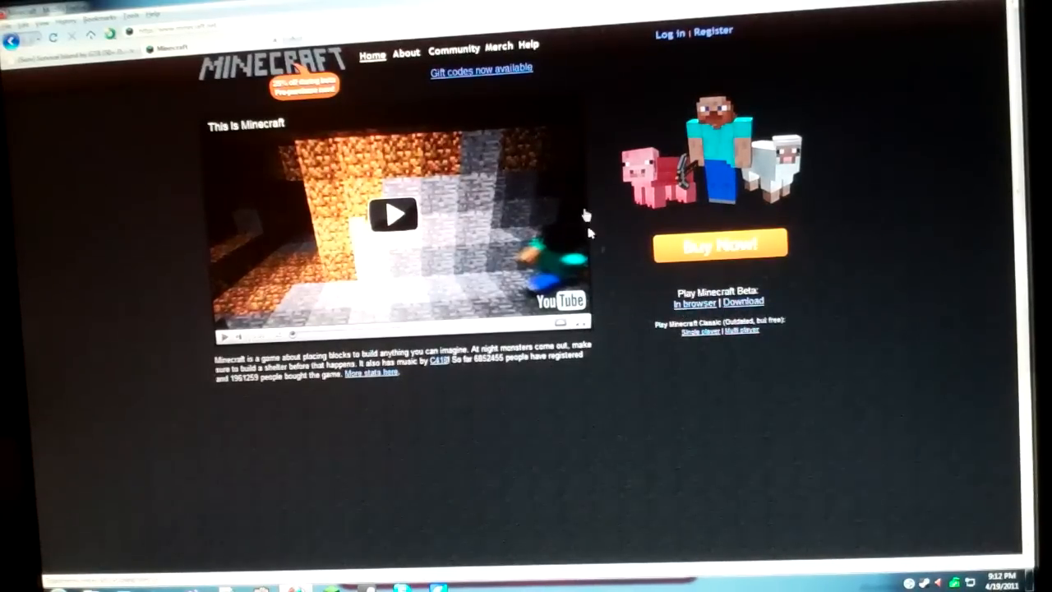
mouse_move(628, 74)
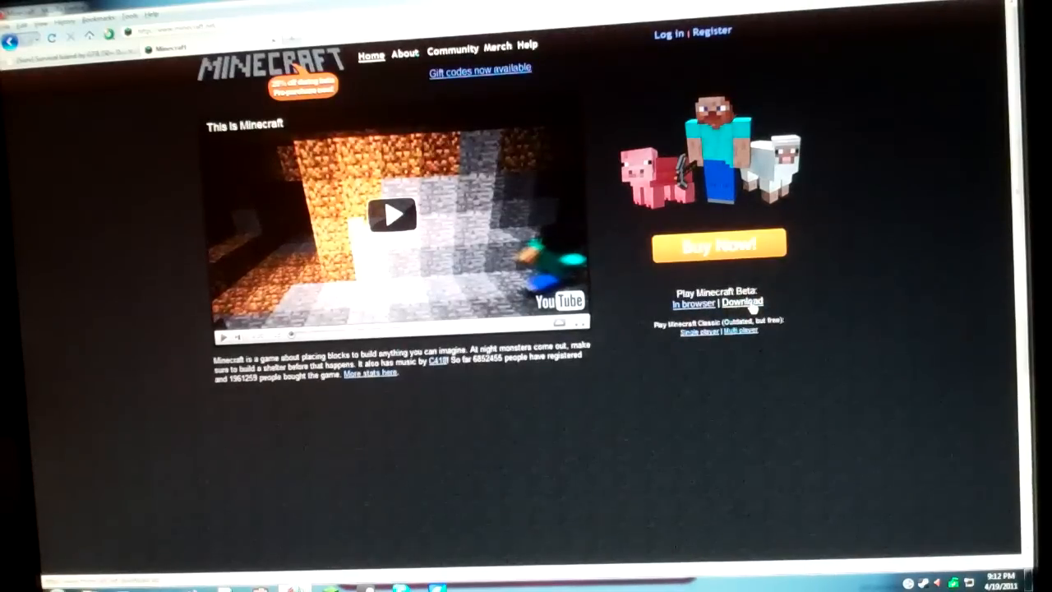
left_click(743, 302)
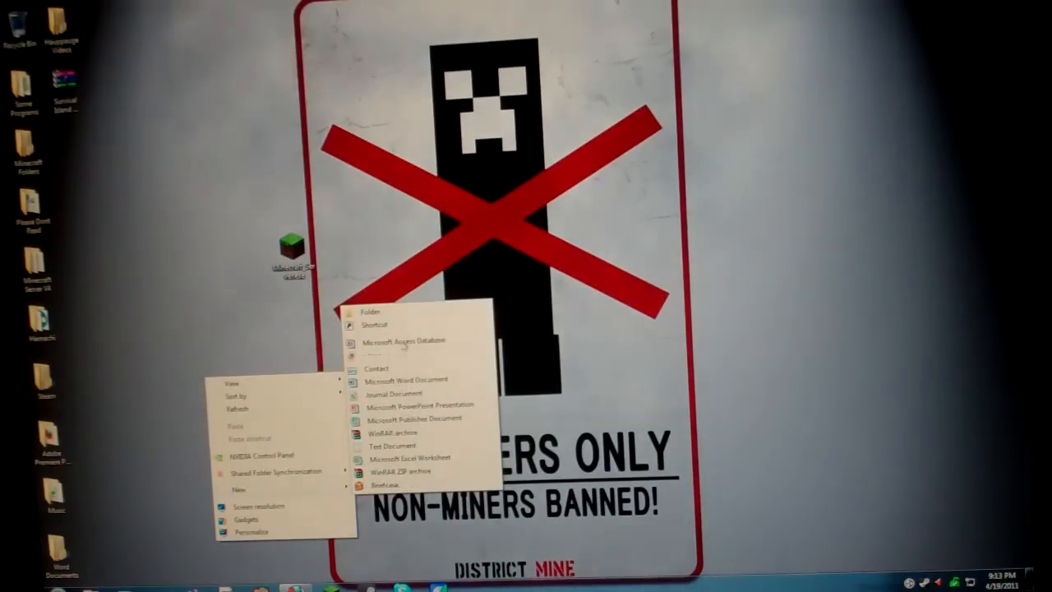
Step: Create a 'Minecraft Server' folder on the desktop and open it
left_click(371, 313)
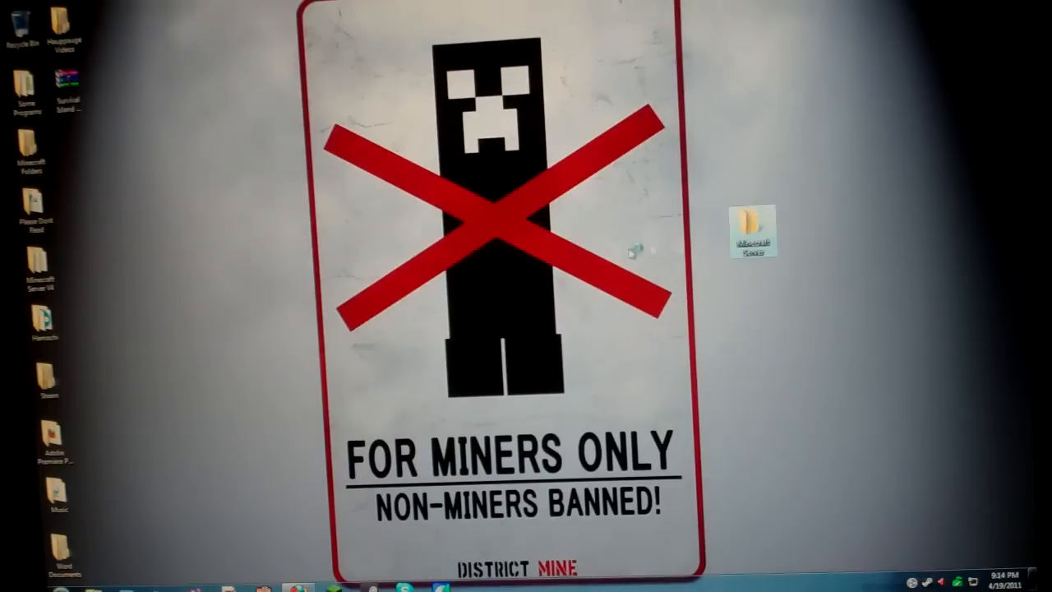
double_click(749, 222)
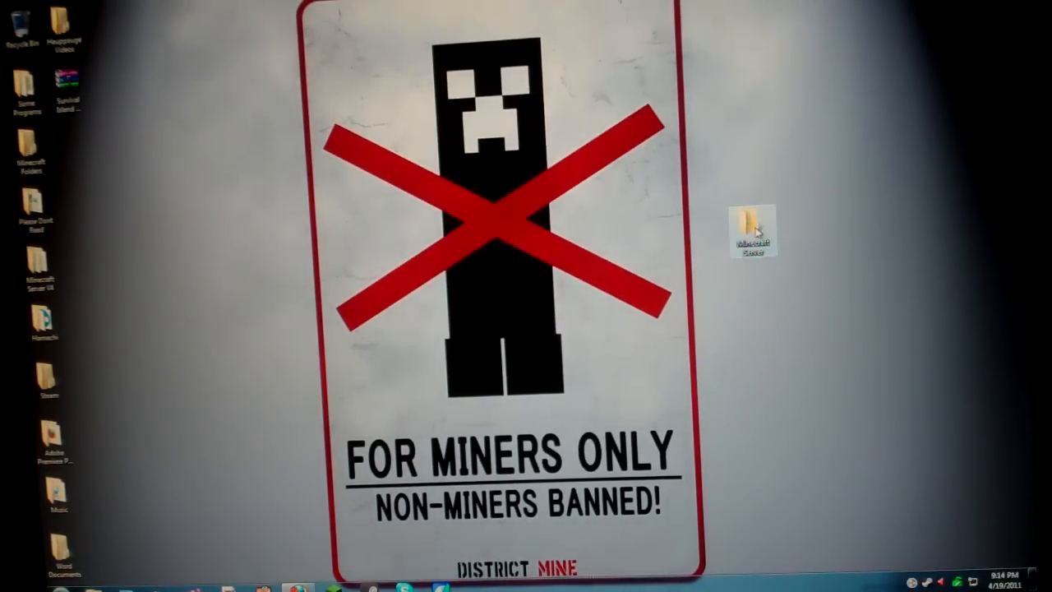
double_click(748, 222)
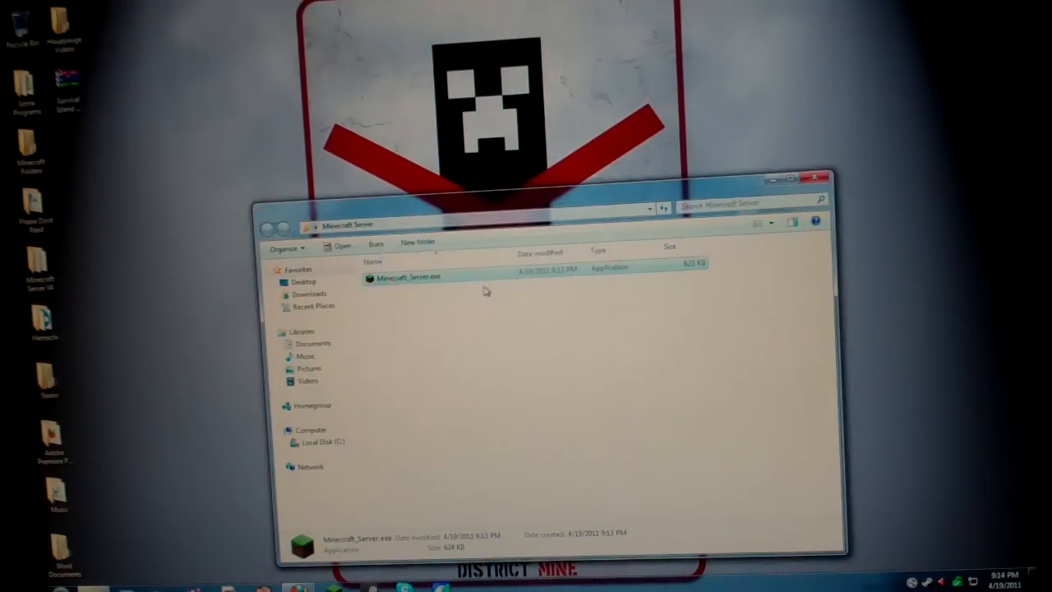
Step: Run Minecraft_Server.exe to generate the world files, then stop it from the console
double_click(408, 277)
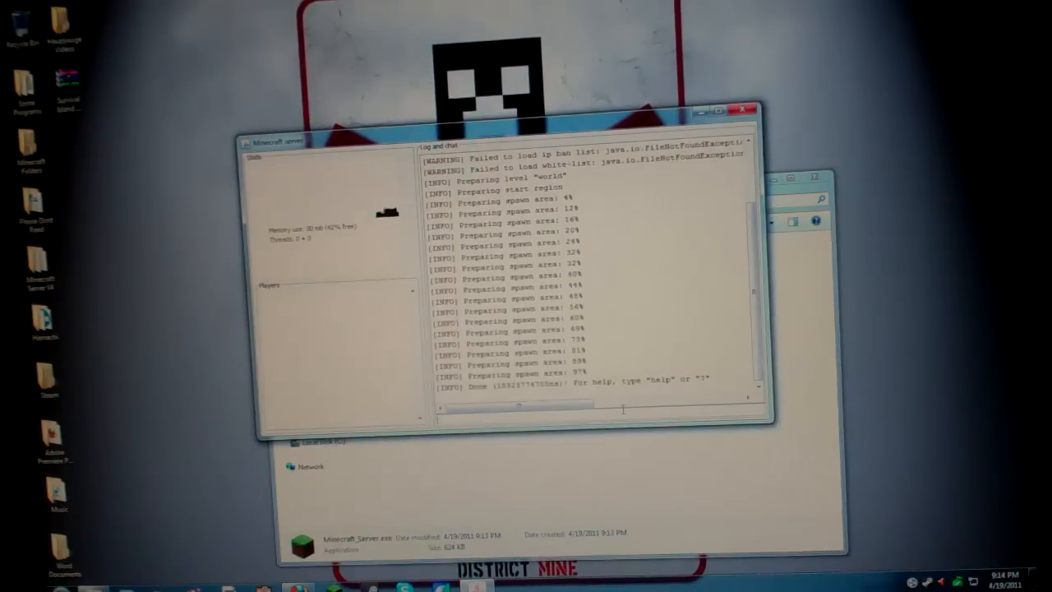
type("stop")
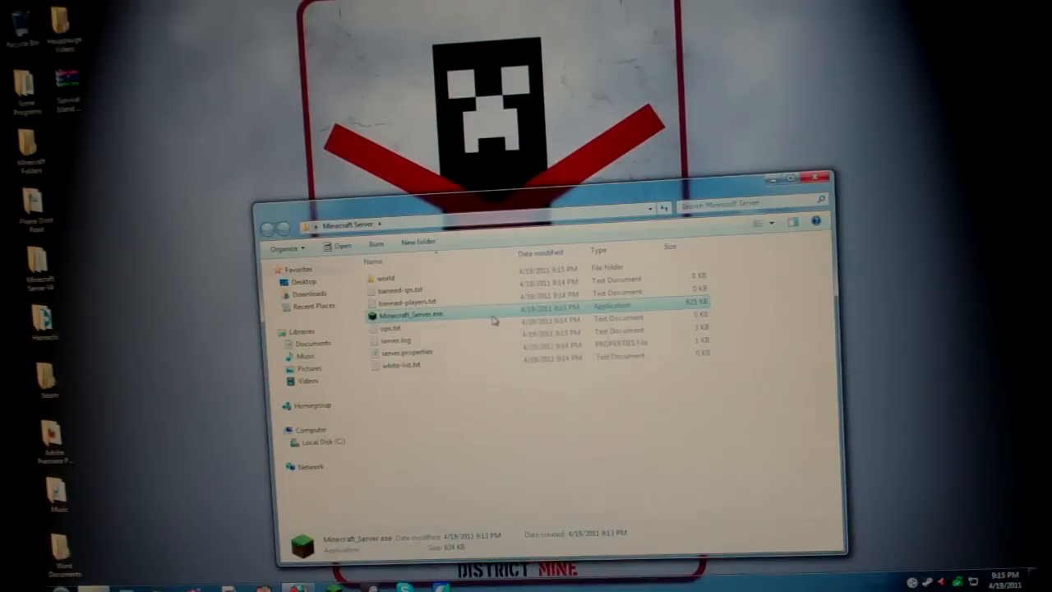
double_click(407, 316)
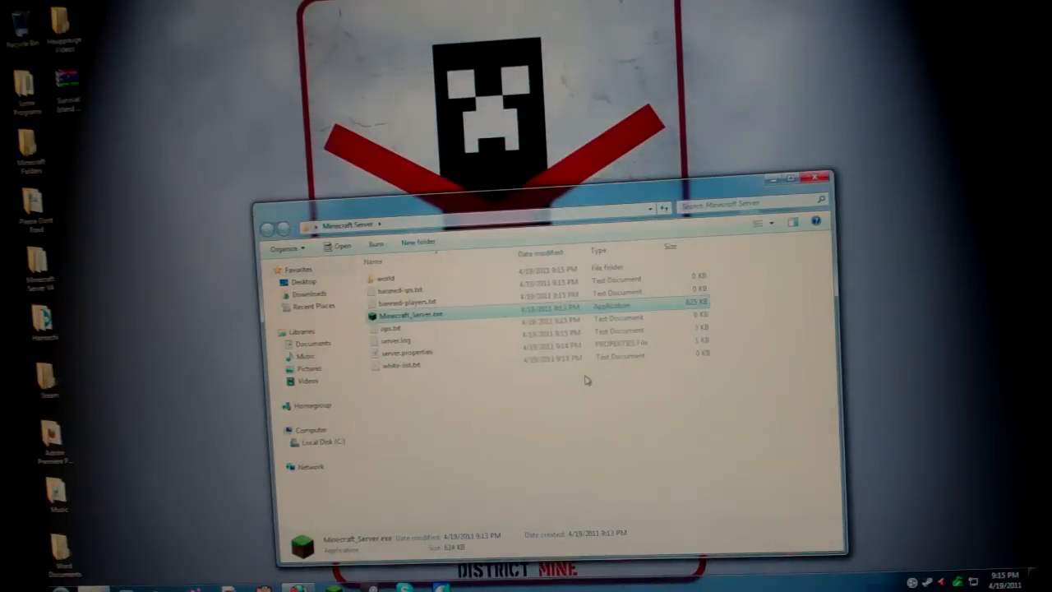
mouse_move(638, 380)
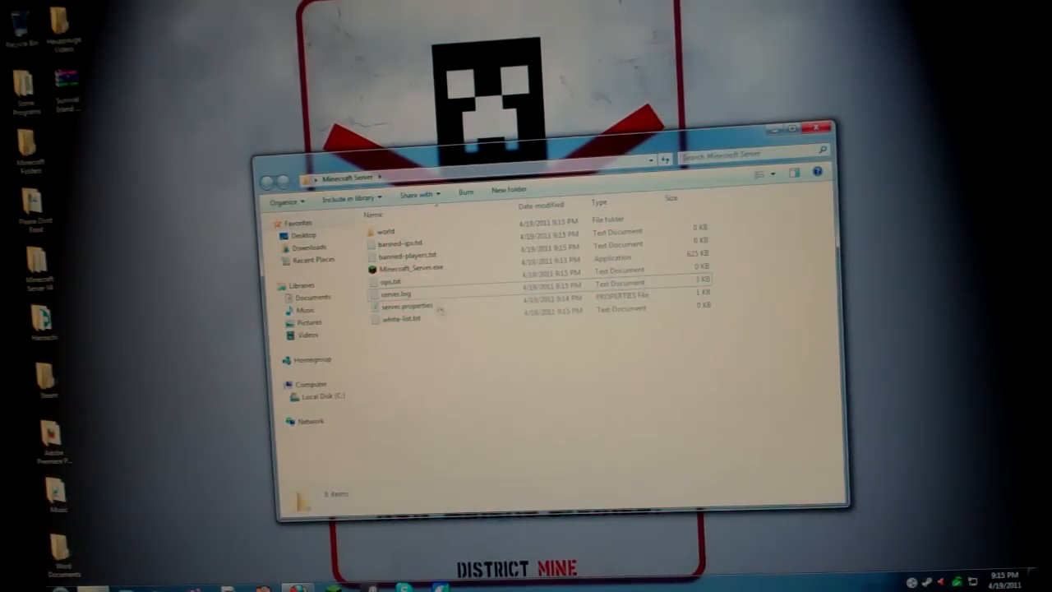
left_click(404, 304)
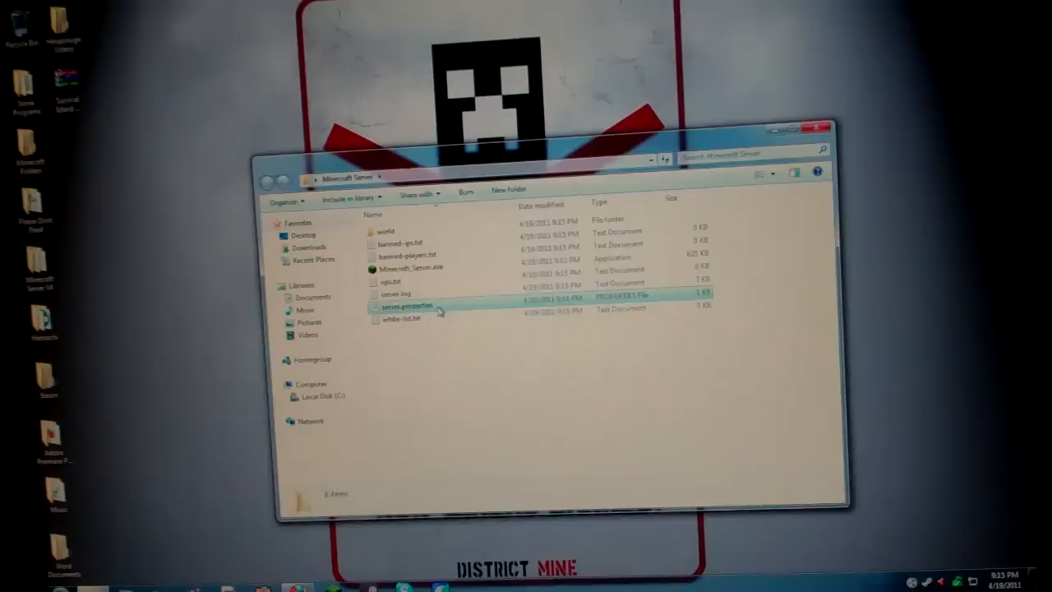
Step: Open server.properties in Notepad and set spawn-animals to false, then back to true
double_click(408, 305)
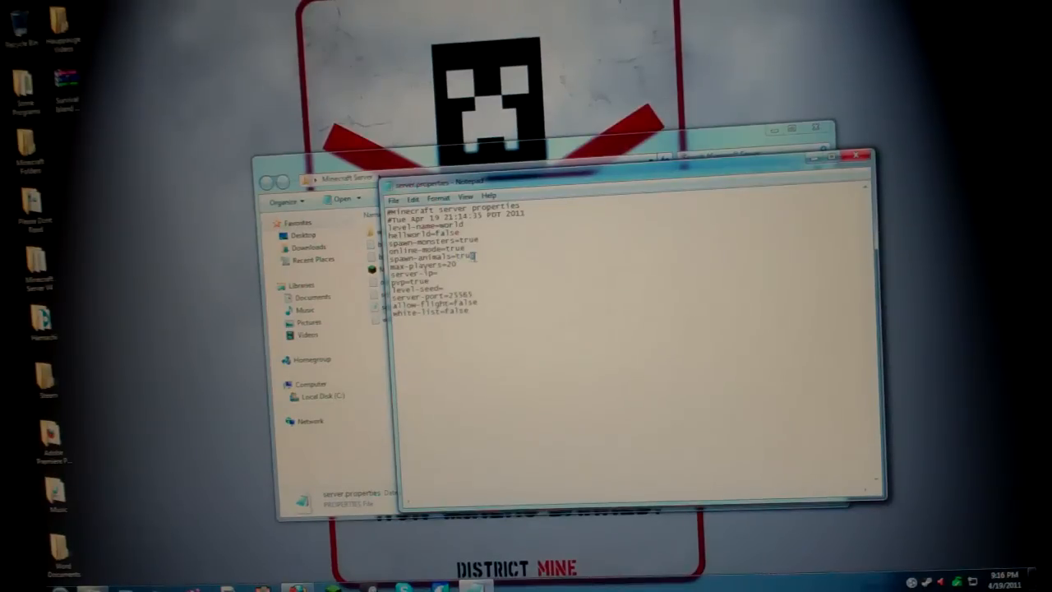
double_click(461, 256)
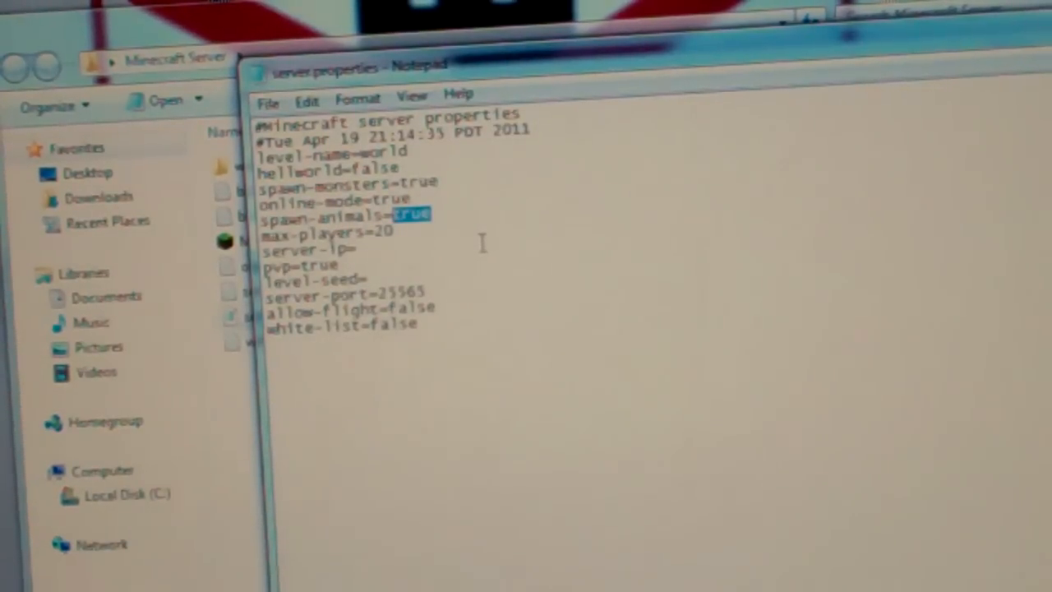
type("false")
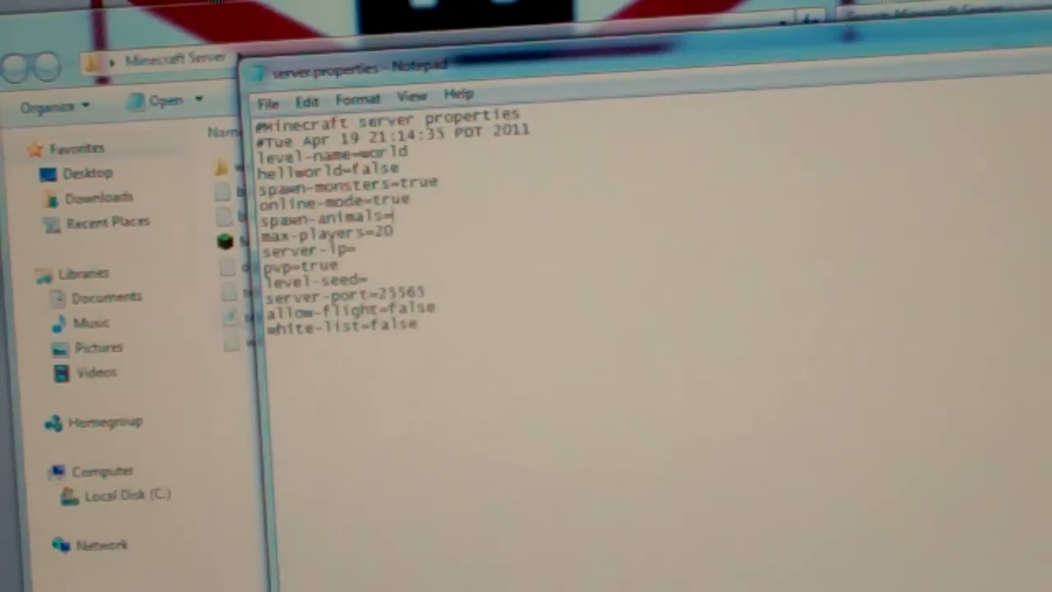
type("true")
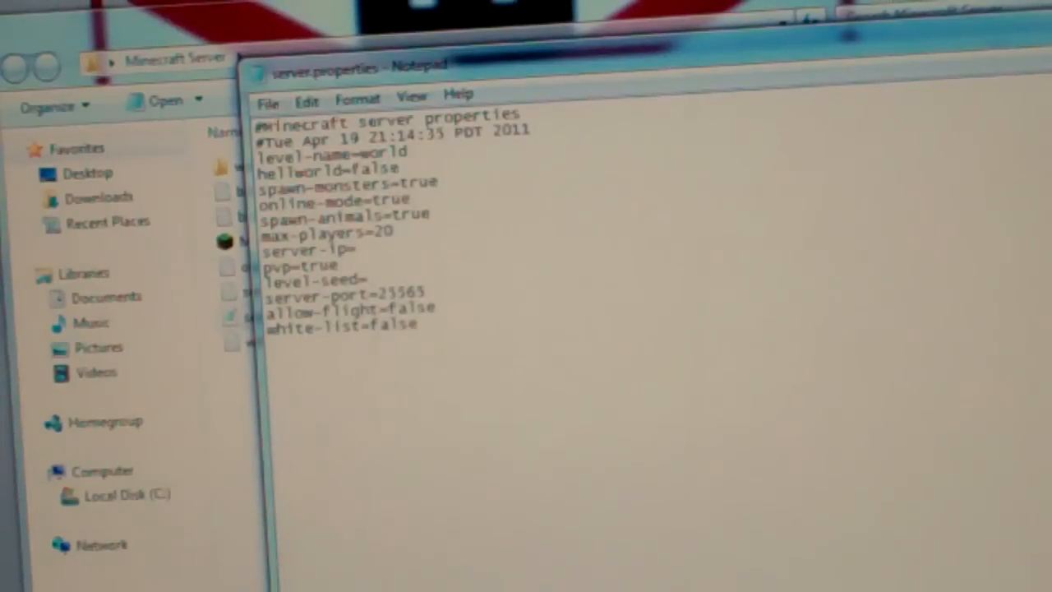
Step: Set pvp=false in server.properties, save the file and close Notepad
left_click(394, 233)
type("15")
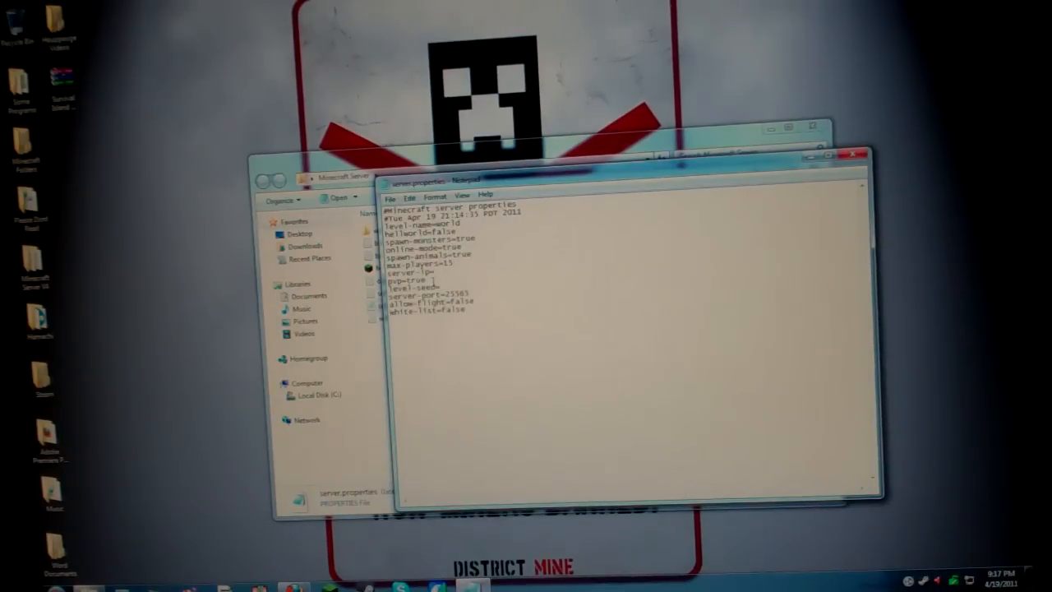
double_click(415, 281)
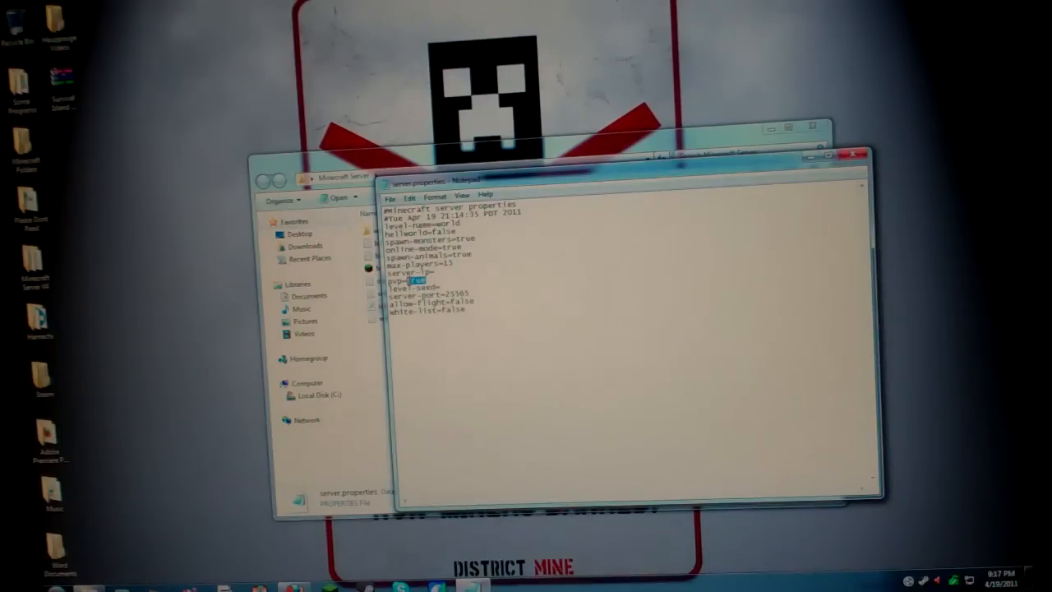
type("false")
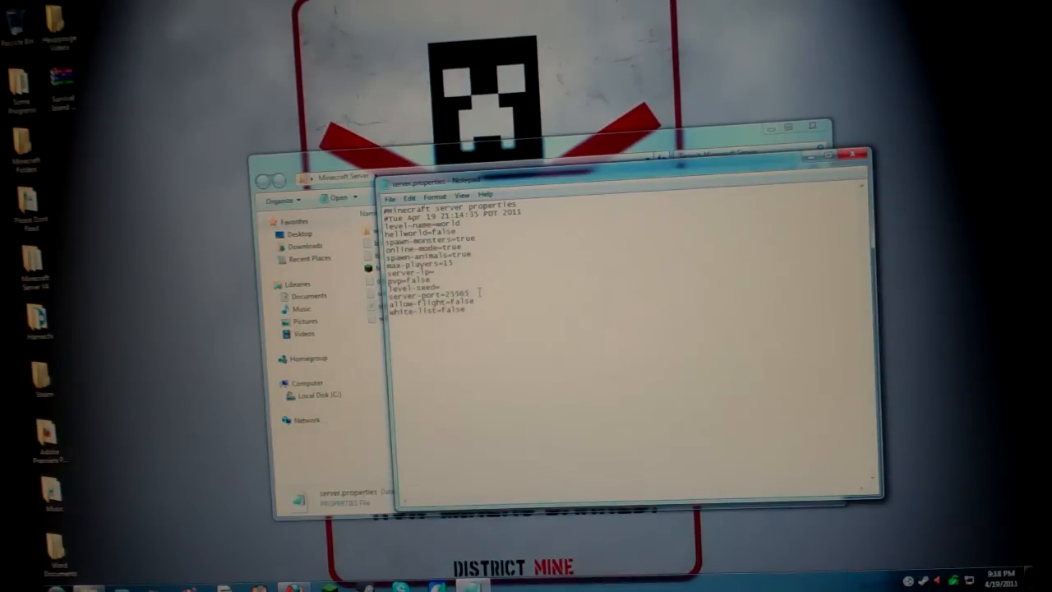
double_click(457, 308)
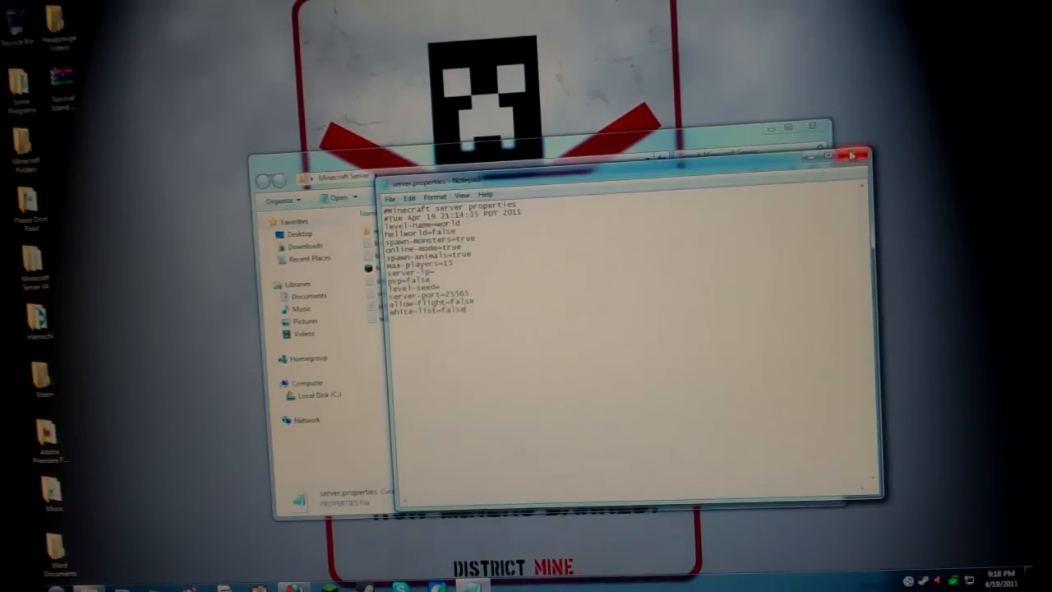
left_click(392, 198)
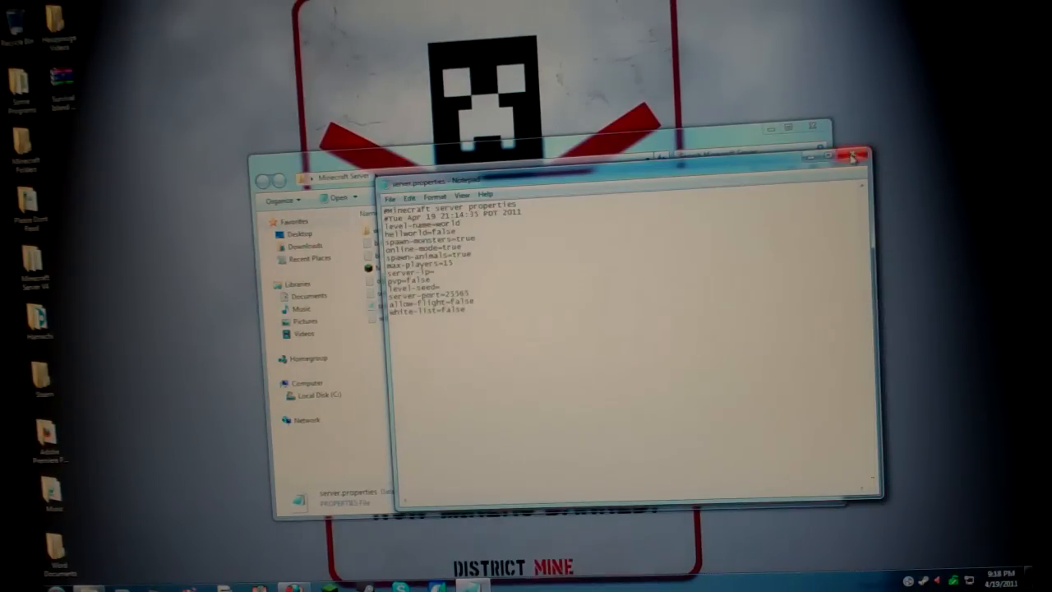
left_click(851, 155)
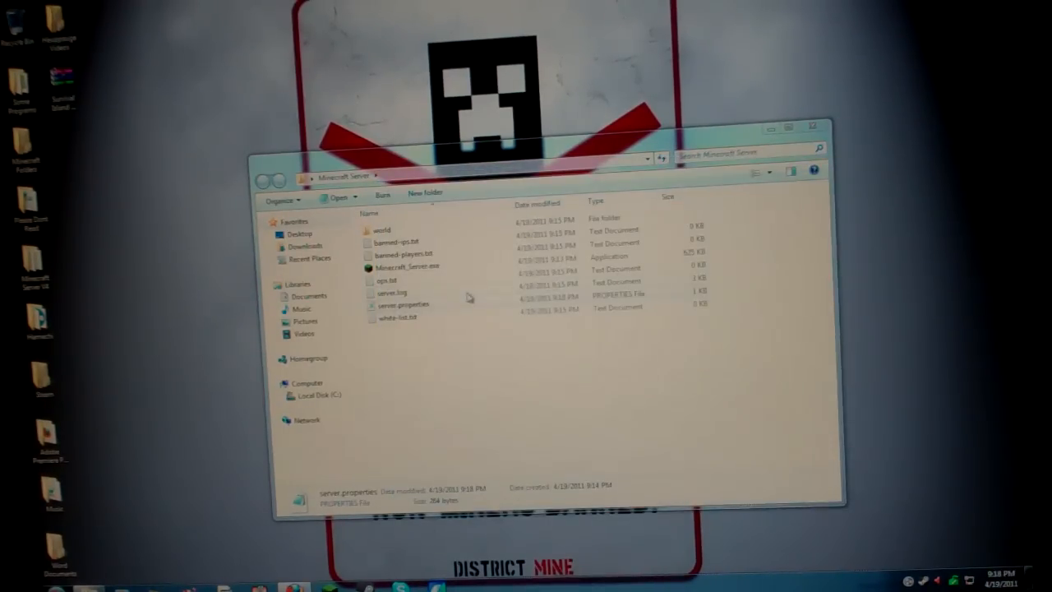
Step: Add the operator names to ops.txt, reopen it to verify, then close it
double_click(388, 280)
type("kyle")
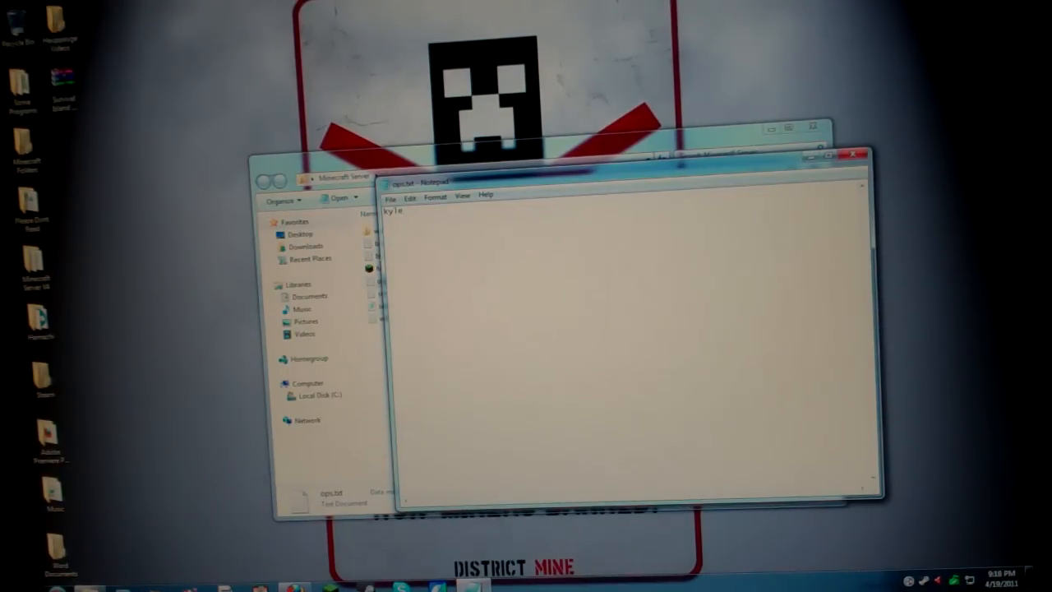
type("8?)")
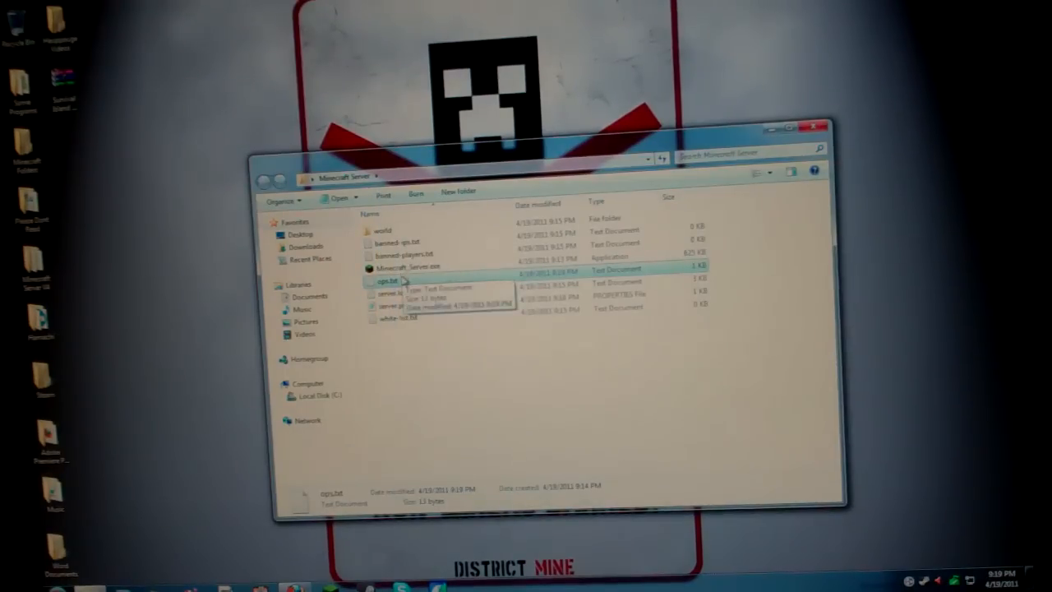
double_click(387, 279)
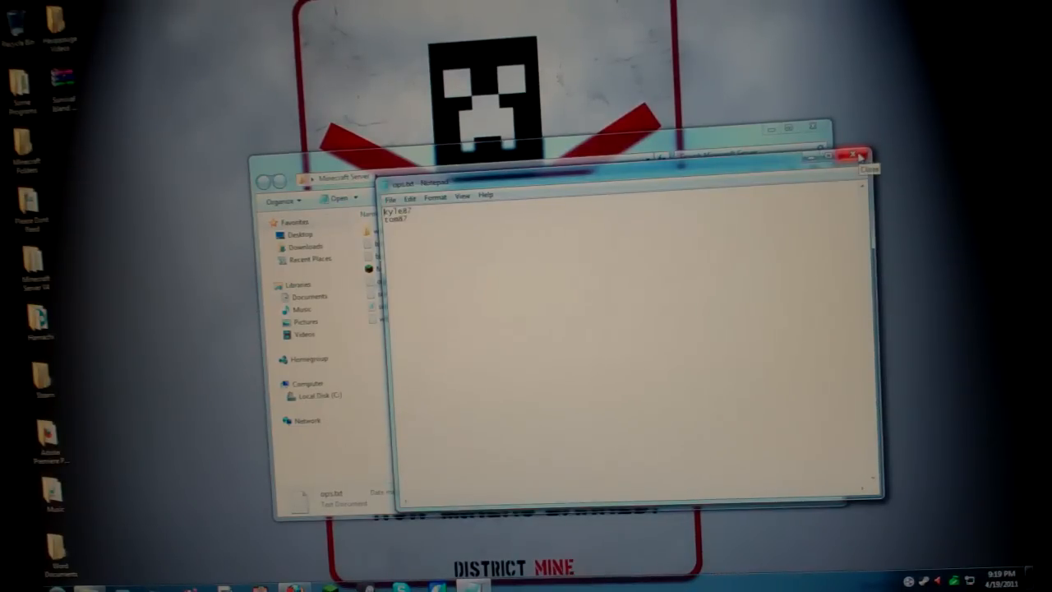
left_click(860, 156)
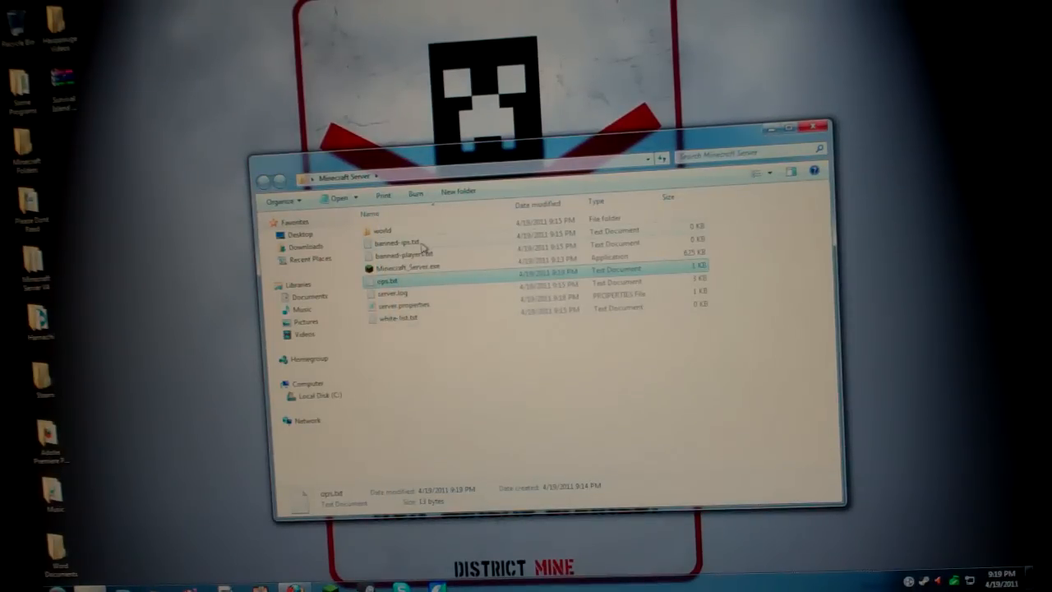
double_click(403, 244)
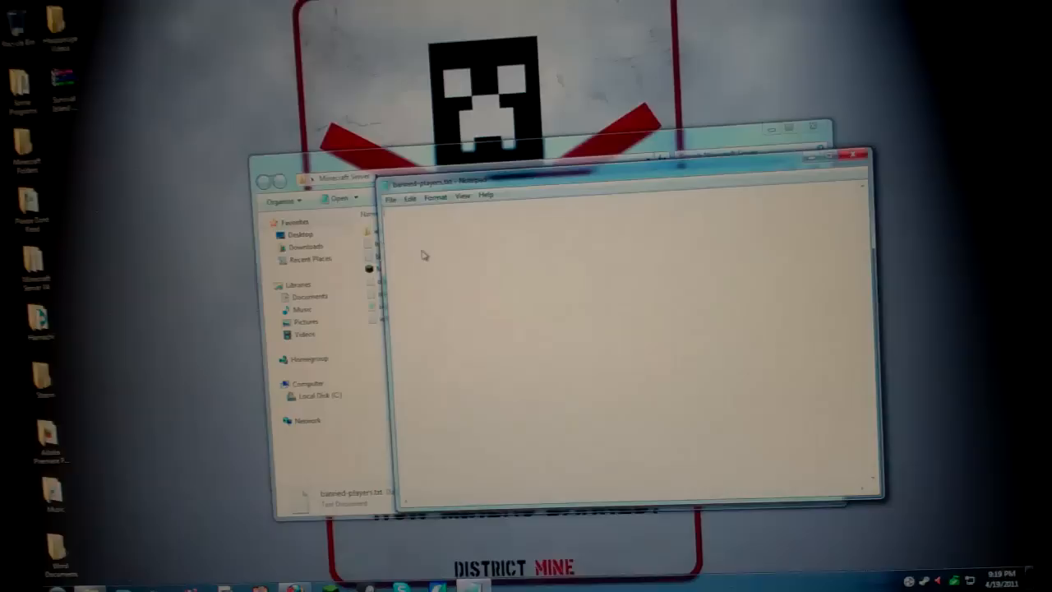
type("kyl")
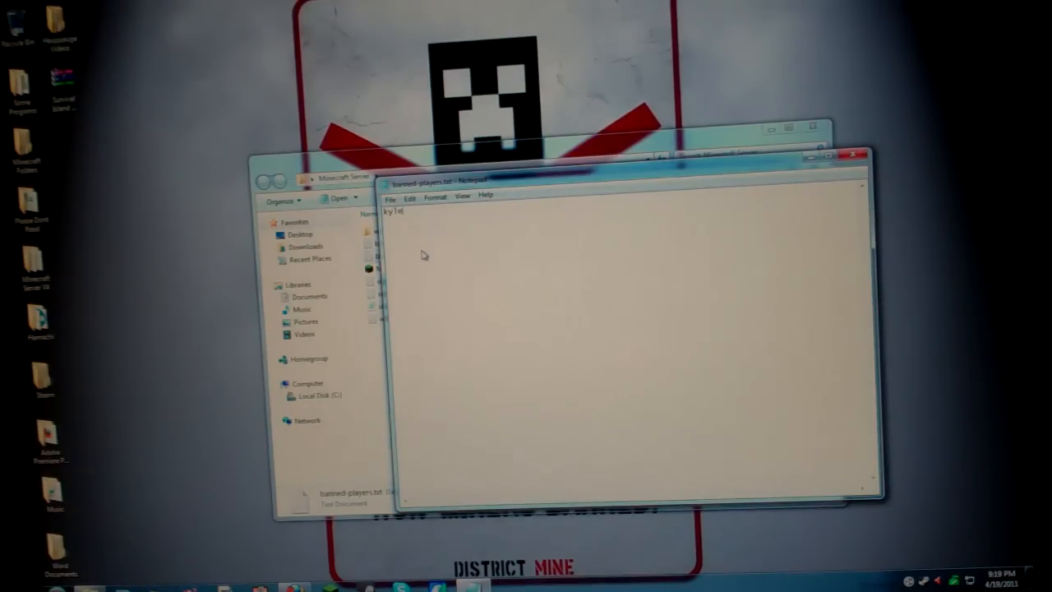
type("e87")
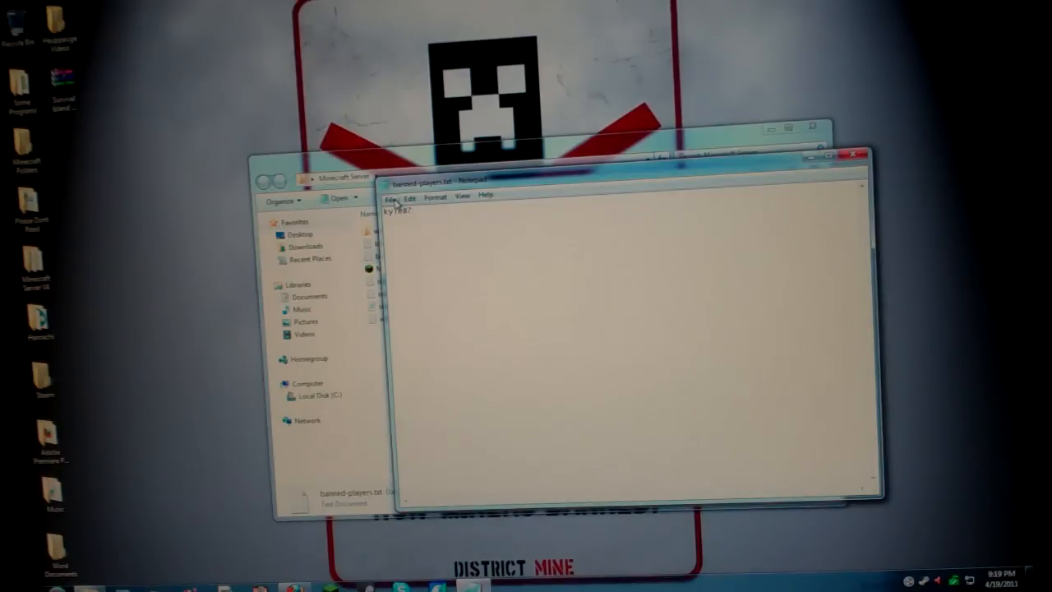
left_click(391, 198)
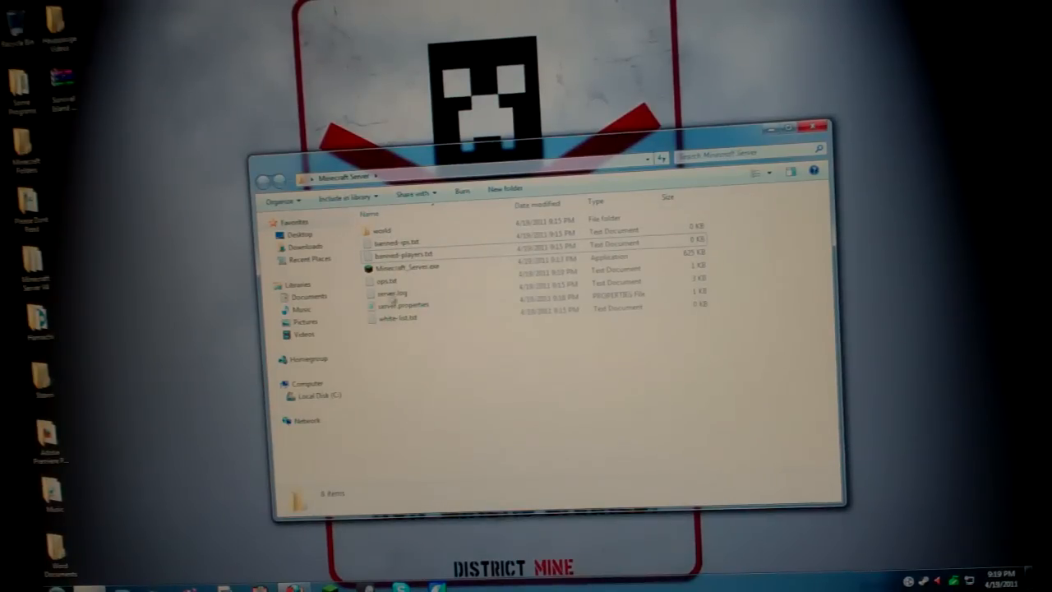
mouse_move(638, 212)
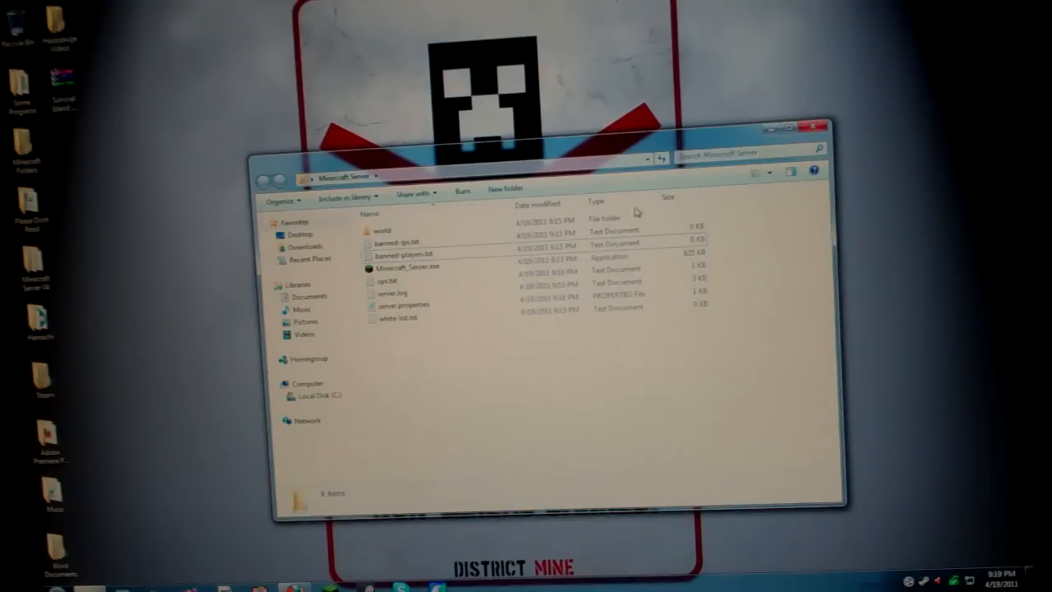
mouse_move(490, 271)
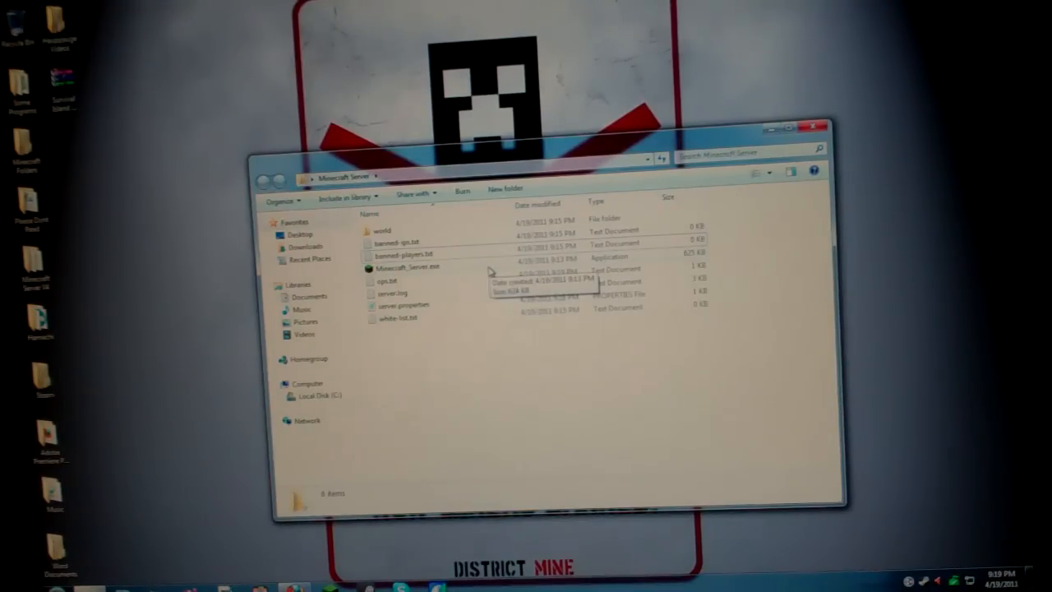
Step: Relaunch Minecraft_Server.exe, confirming Run at the security warning
double_click(406, 267)
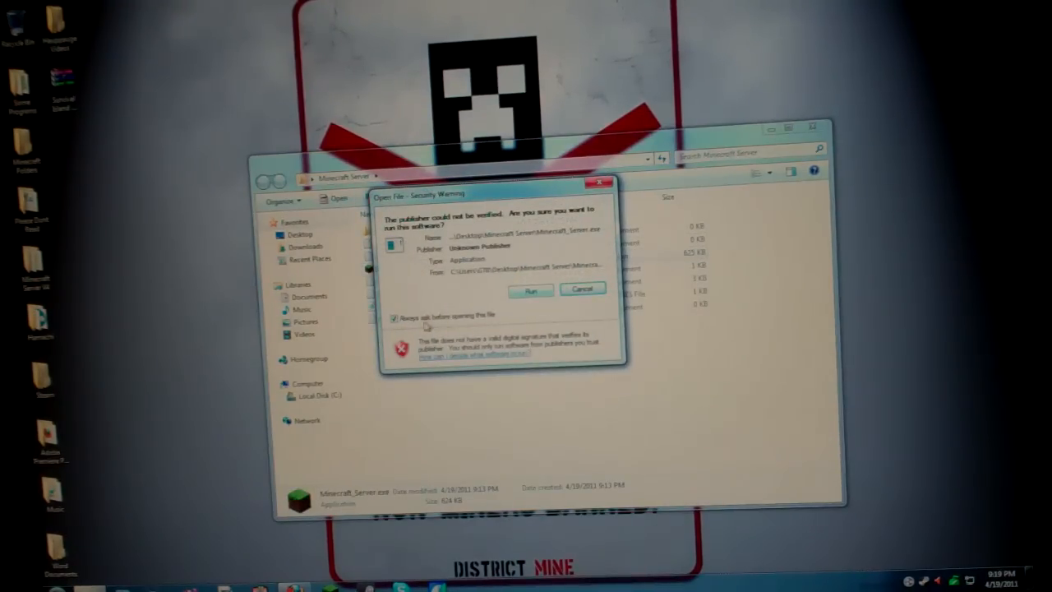
left_click(531, 290)
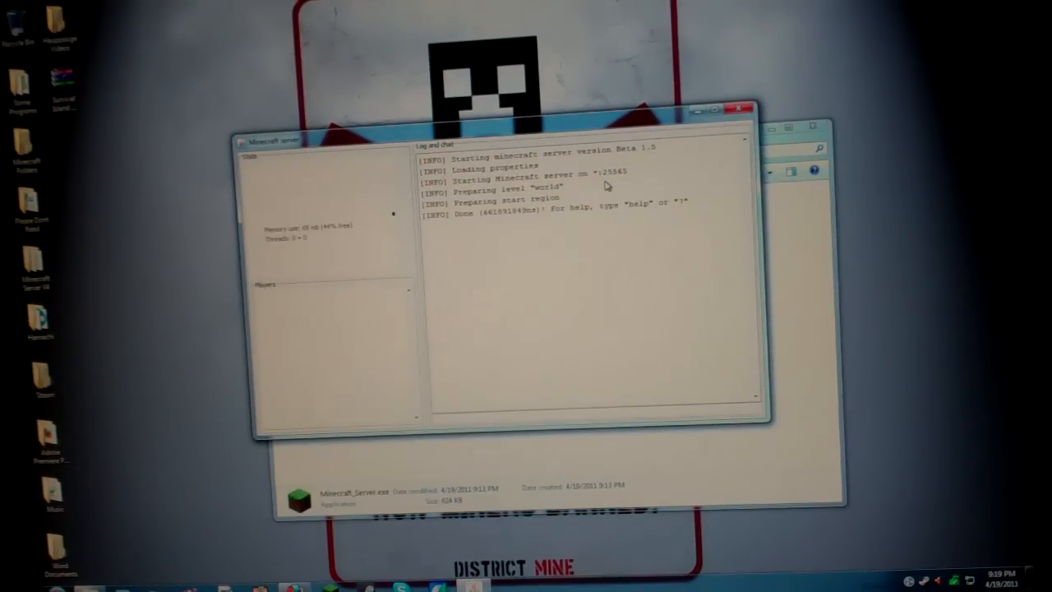
mouse_move(674, 145)
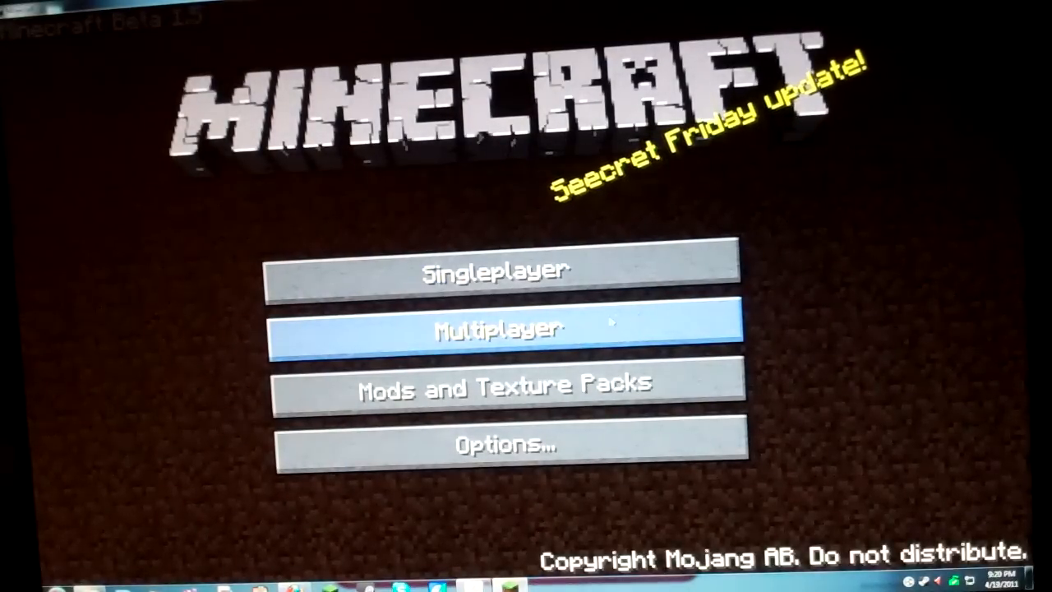
mouse_move(720, 299)
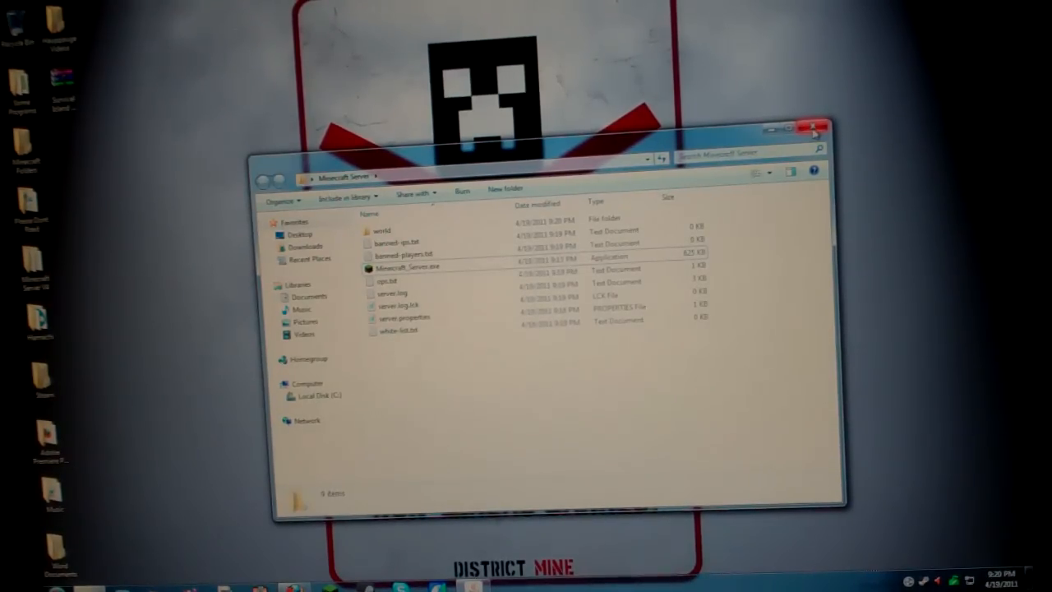
Step: Close the server console, answer the security warning, and close the server folder window
left_click(816, 131)
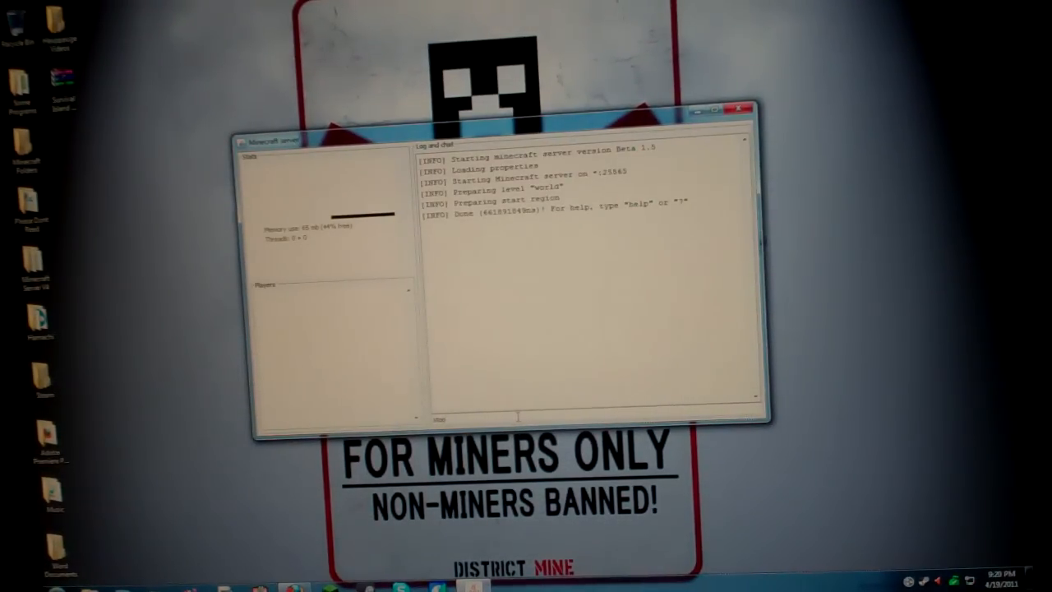
left_click(737, 108)
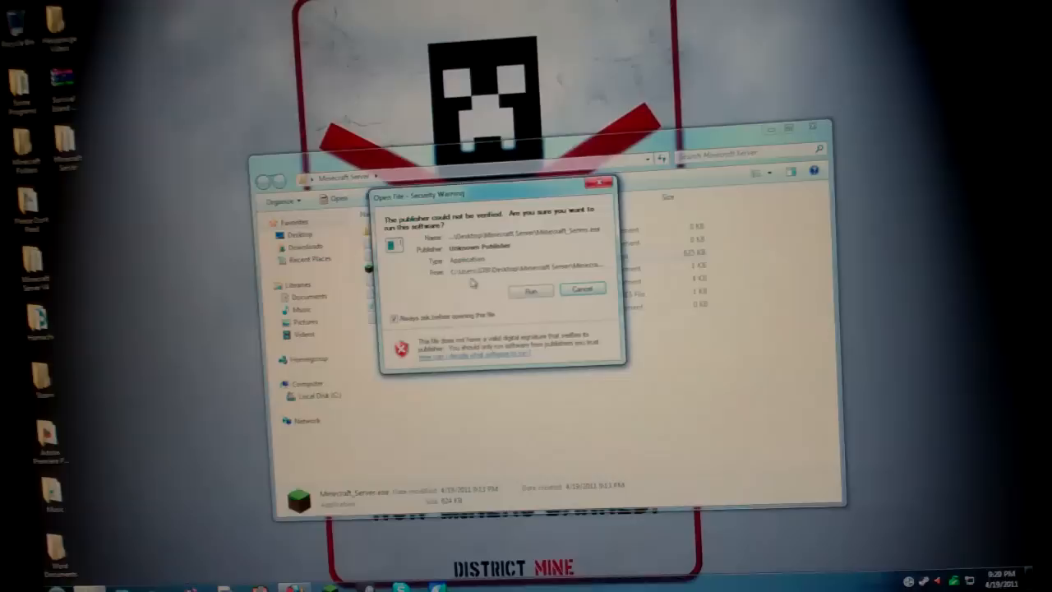
left_click(531, 290)
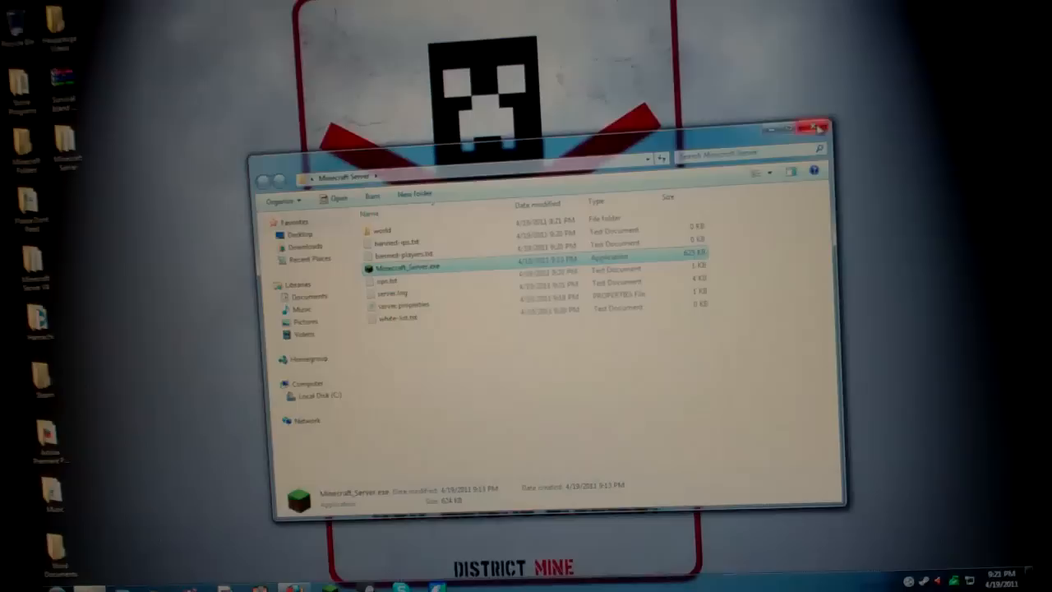
left_click(822, 128)
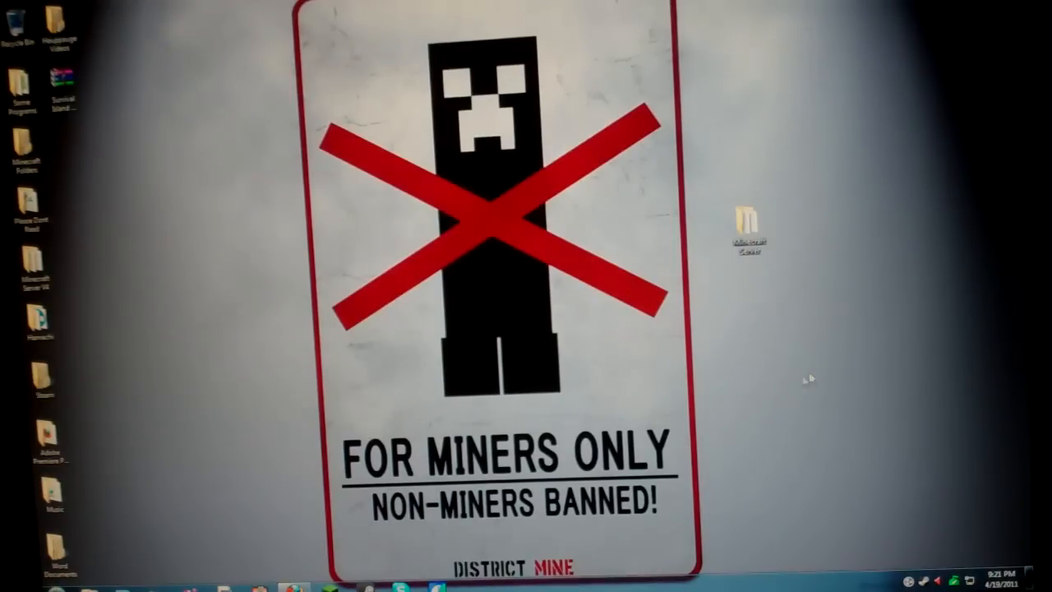
Step: Select the Minecraft launcher shortcut on the desktop
left_click(746, 222)
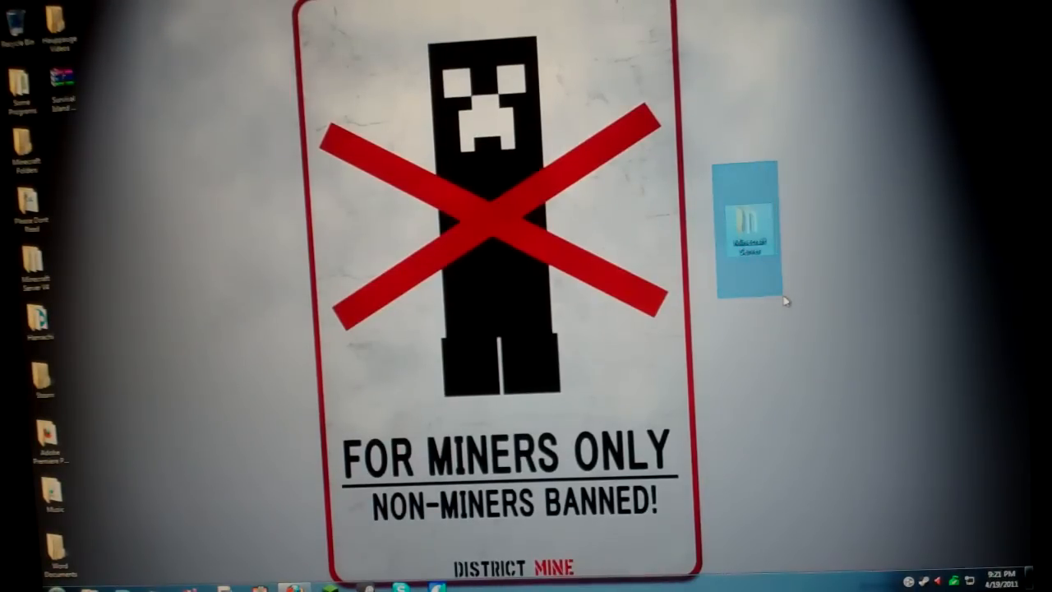